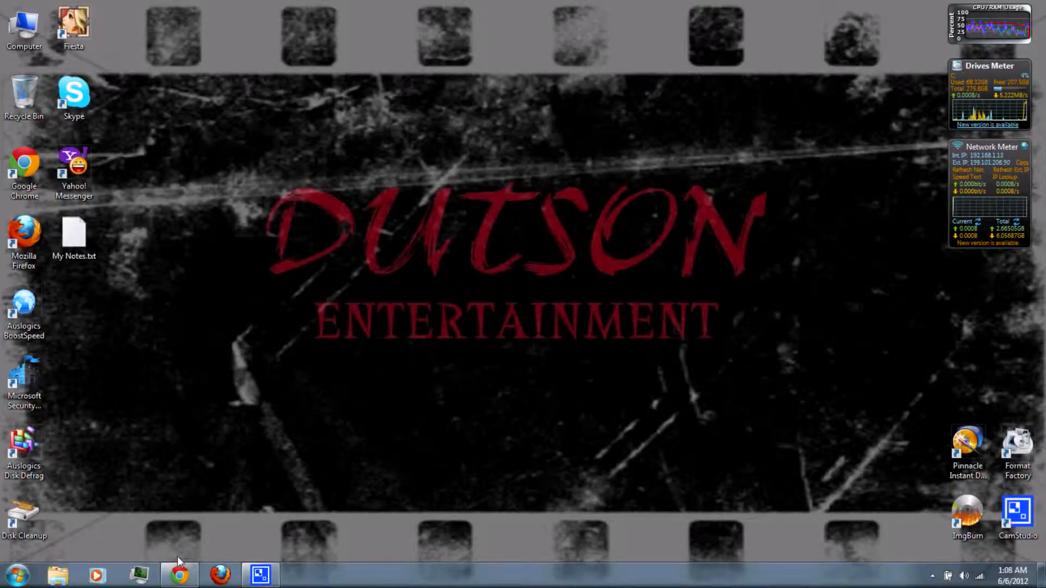
In Chrome, download WiiSX-beta2.1.zip from the WiiSX Beta 2.1 download page.
left_click(178, 574)
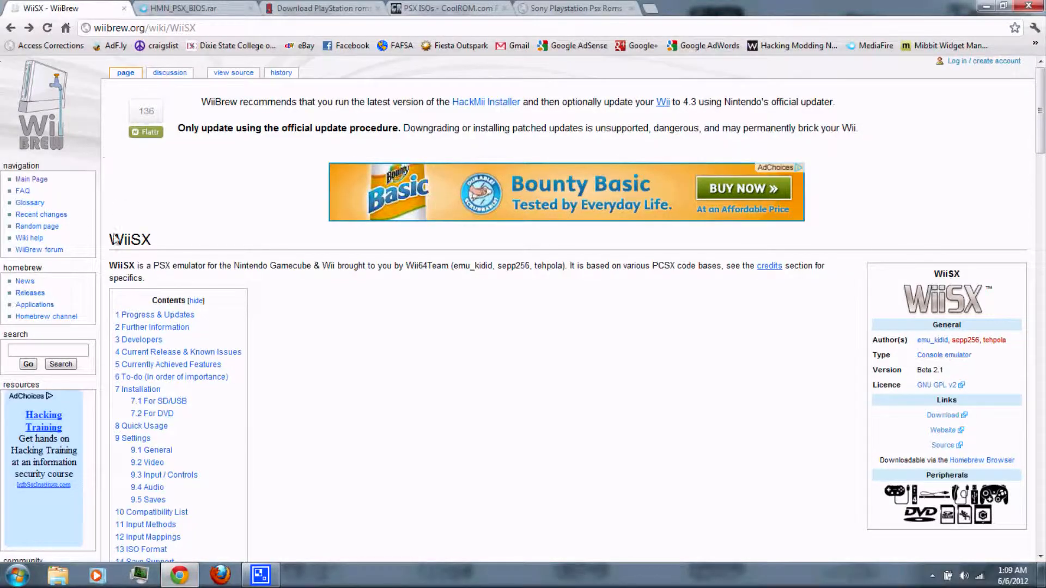
double_click(130, 240)
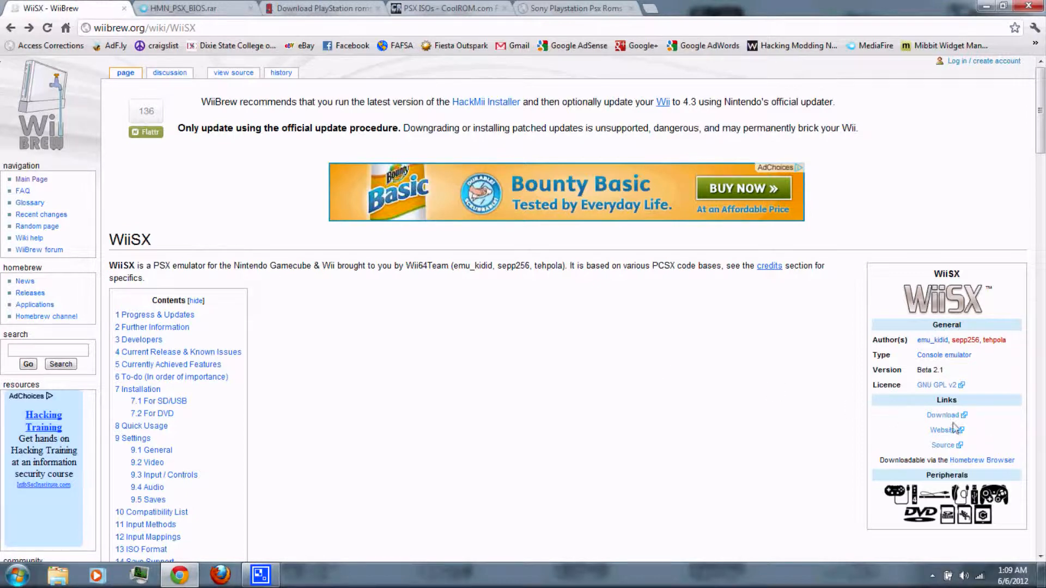
left_click(943, 415)
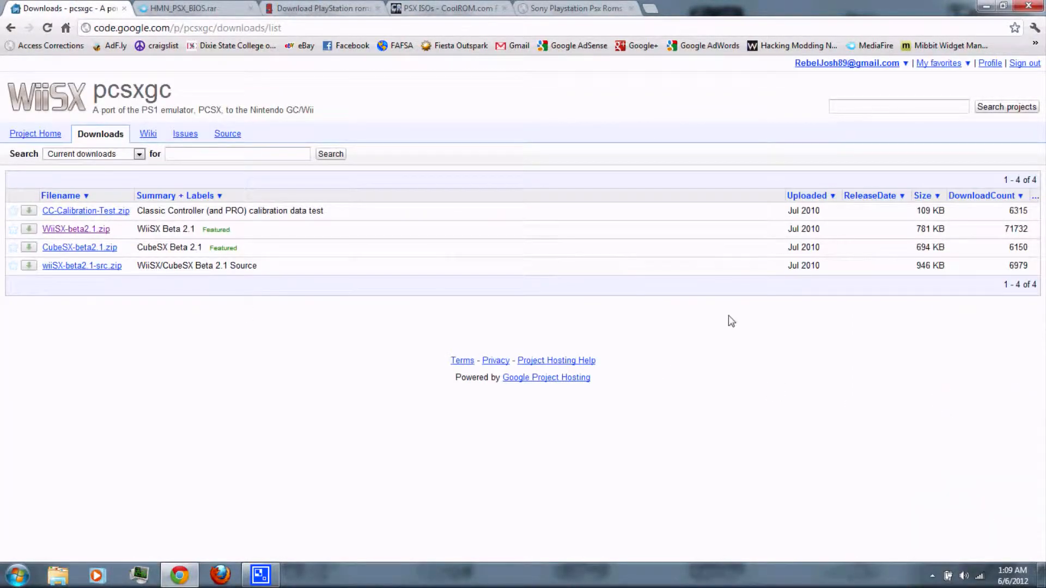
mouse_move(77, 229)
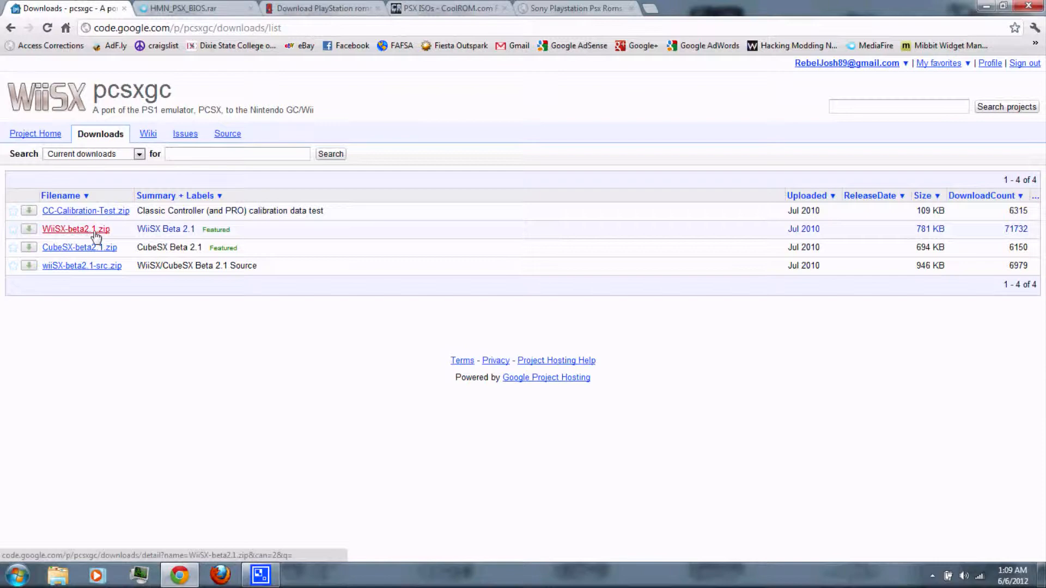
left_click(75, 229)
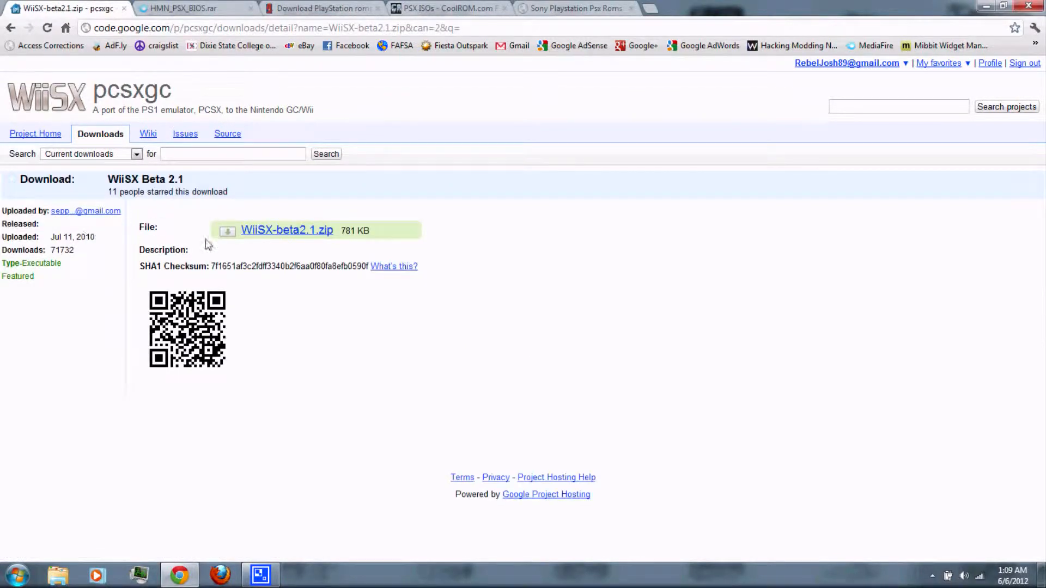
left_click(287, 230)
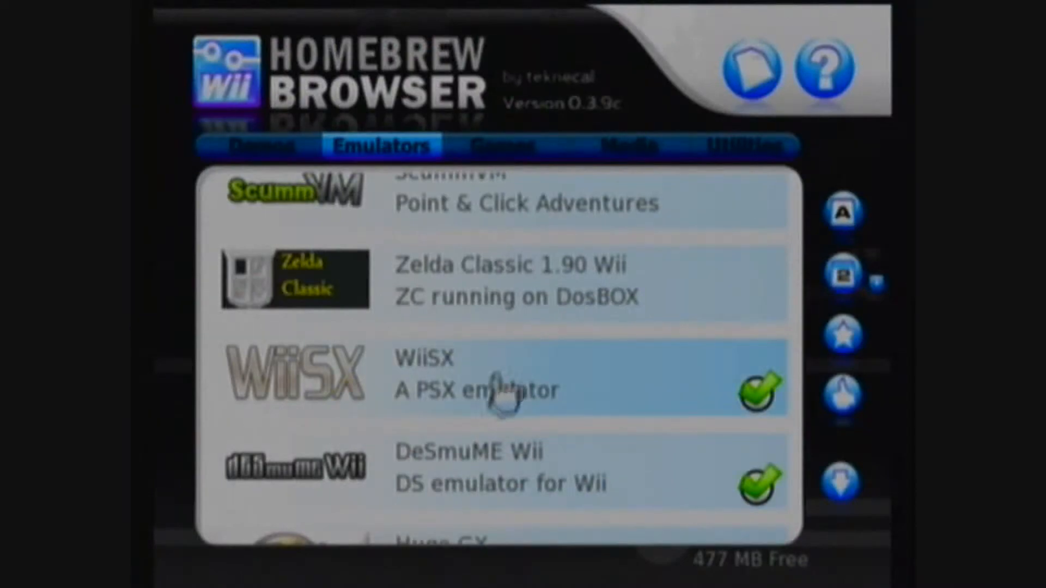
Select the WiiSX entry in Homebrew Browser's Emulators list.
left_click(497, 376)
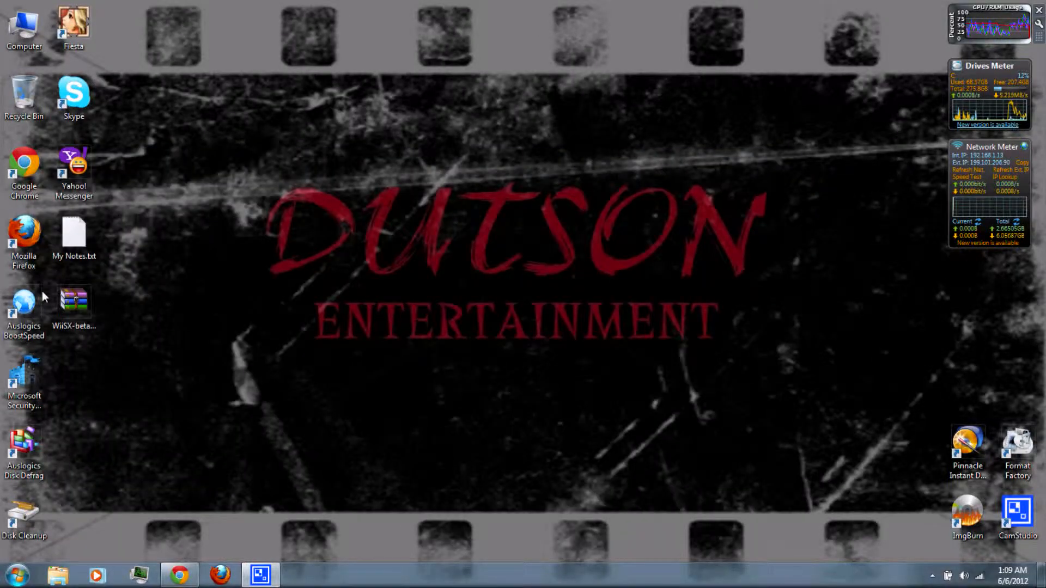
Extract the zip to WiiSX-beta2.1 and merge its apps and wiisx folders into SD Card (D:).
right_click(74, 301)
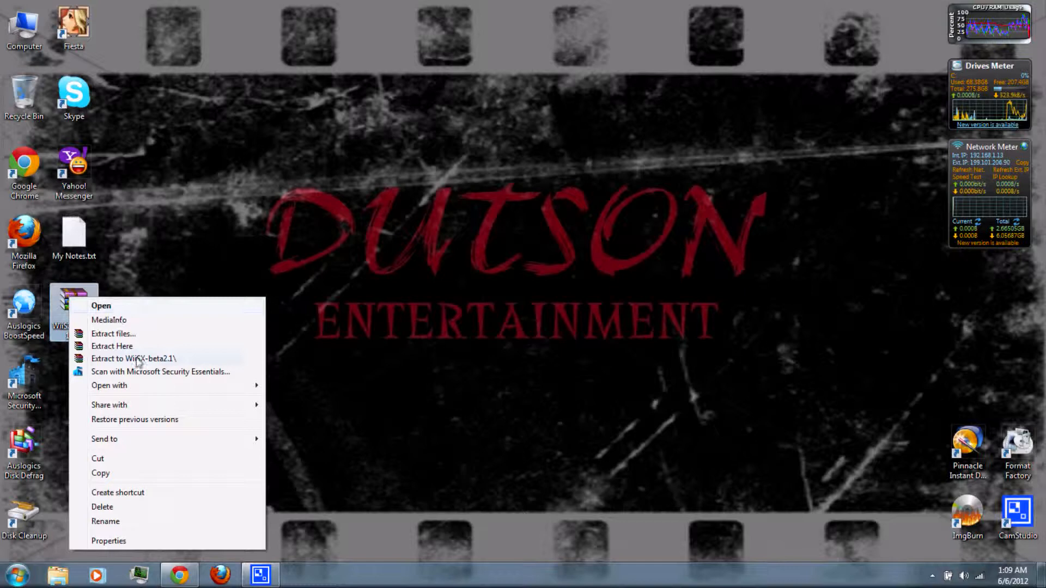
left_click(112, 345)
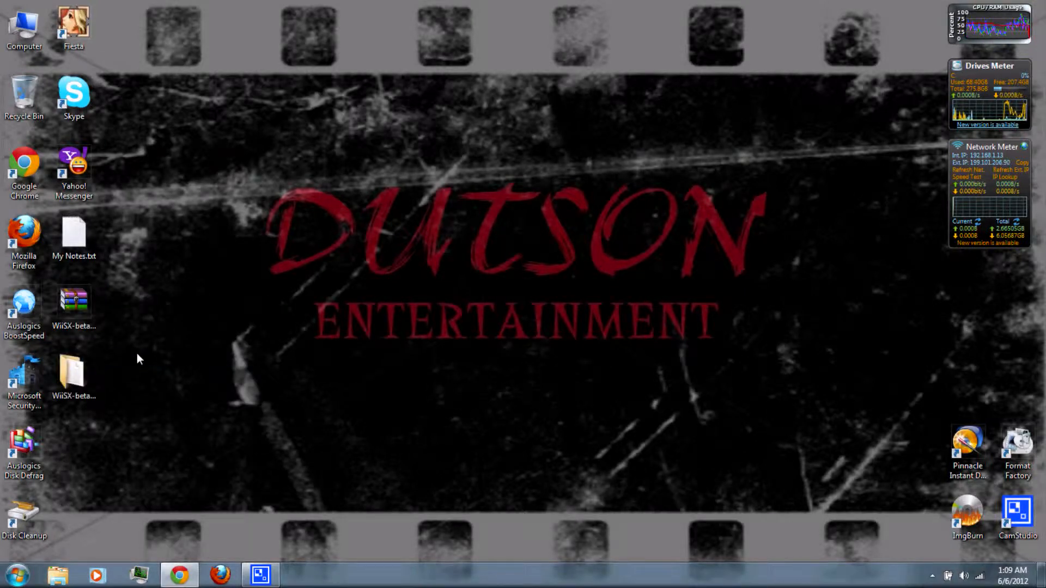
mouse_move(117, 378)
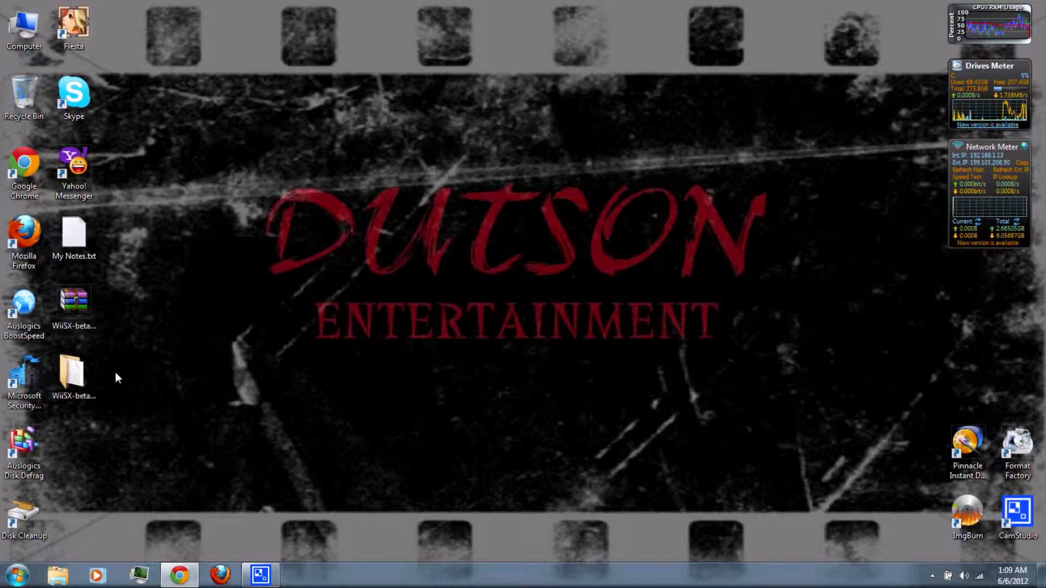
double_click(73, 373)
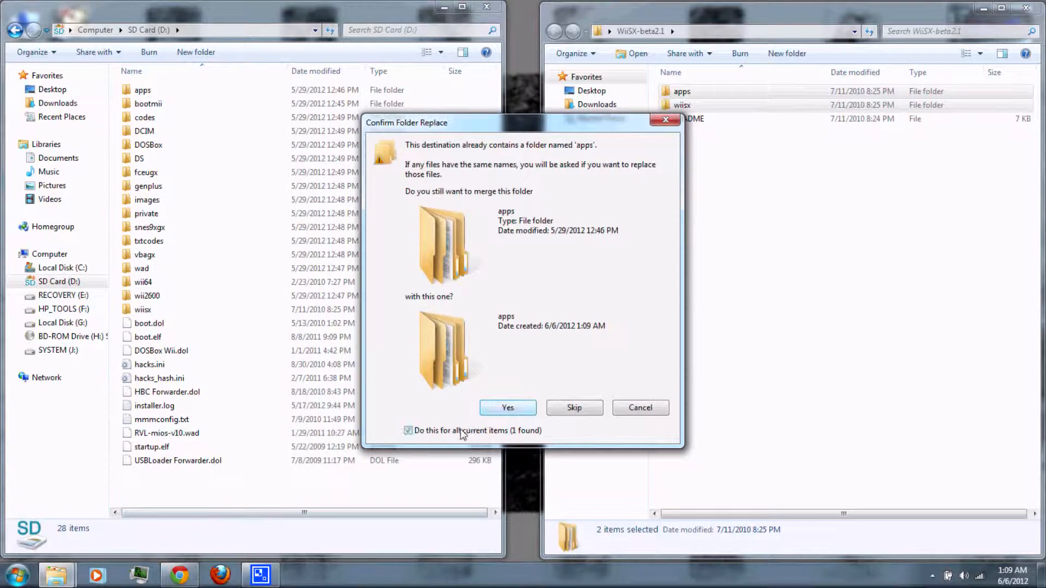
left_click(507, 408)
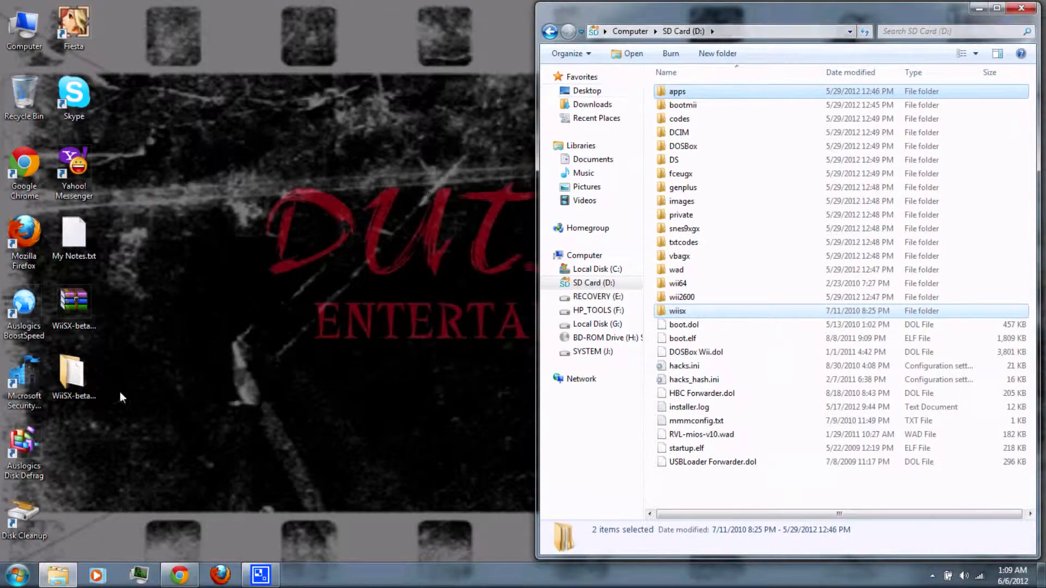
left_click(178, 575)
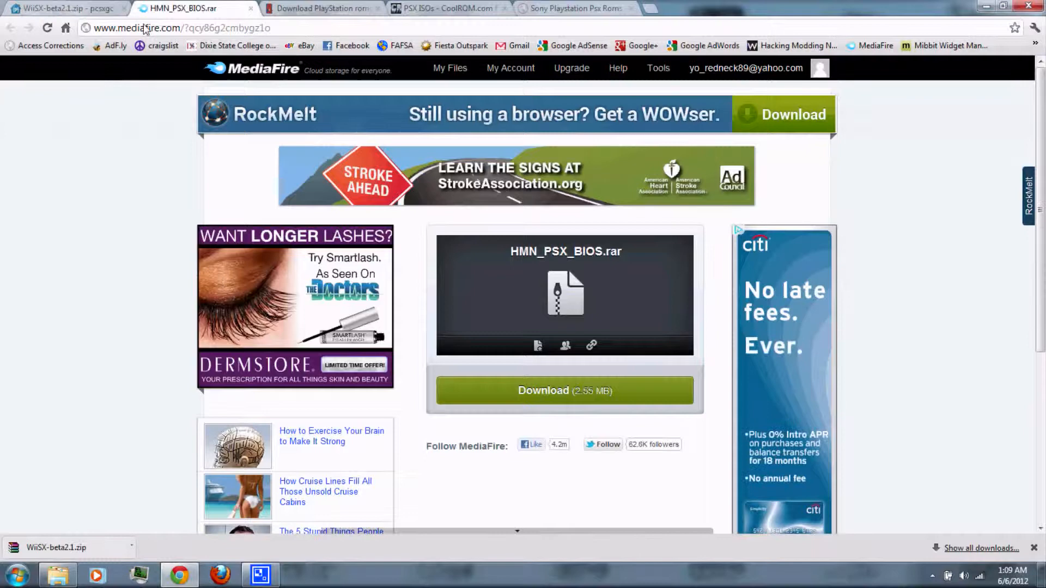
Download HMN_PSX_BIOS.rar from its MediaFire page.
left_click(563, 390)
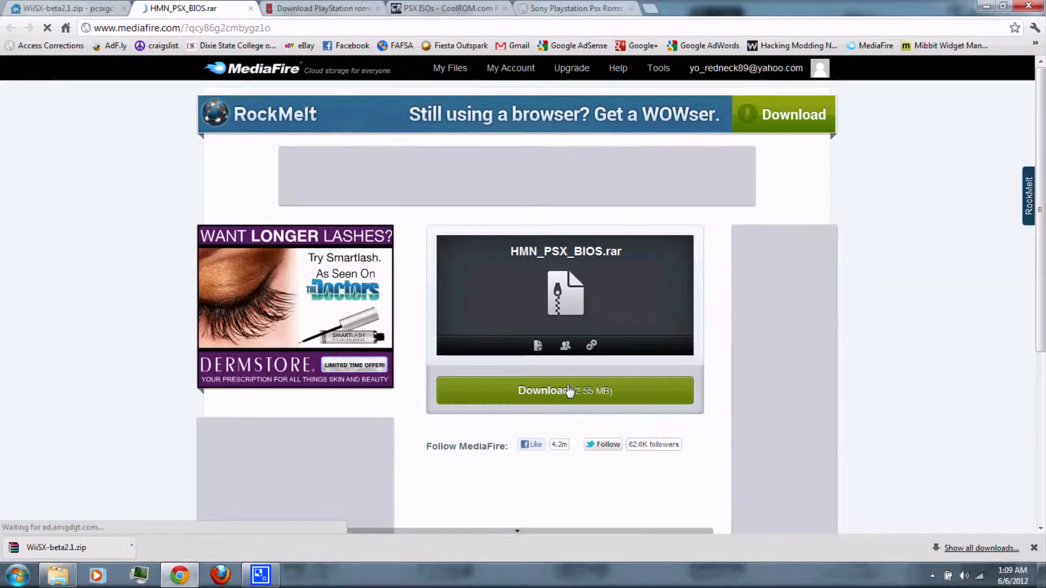
left_click(564, 390)
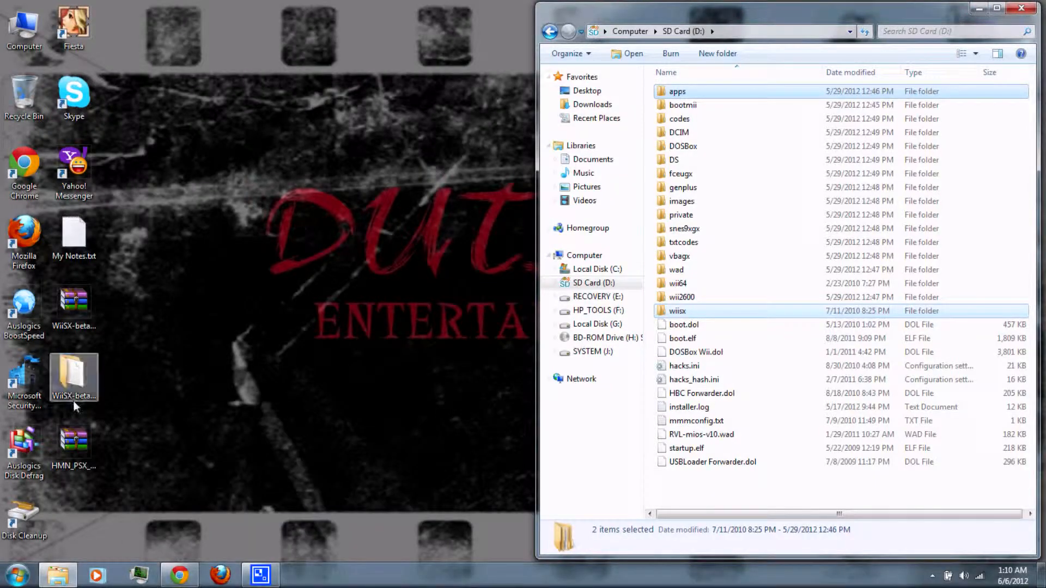
Extract HMN_PSX_BIOS.rar to HMN_PSX_BIOS and read the region info notes.
right_click(74, 446)
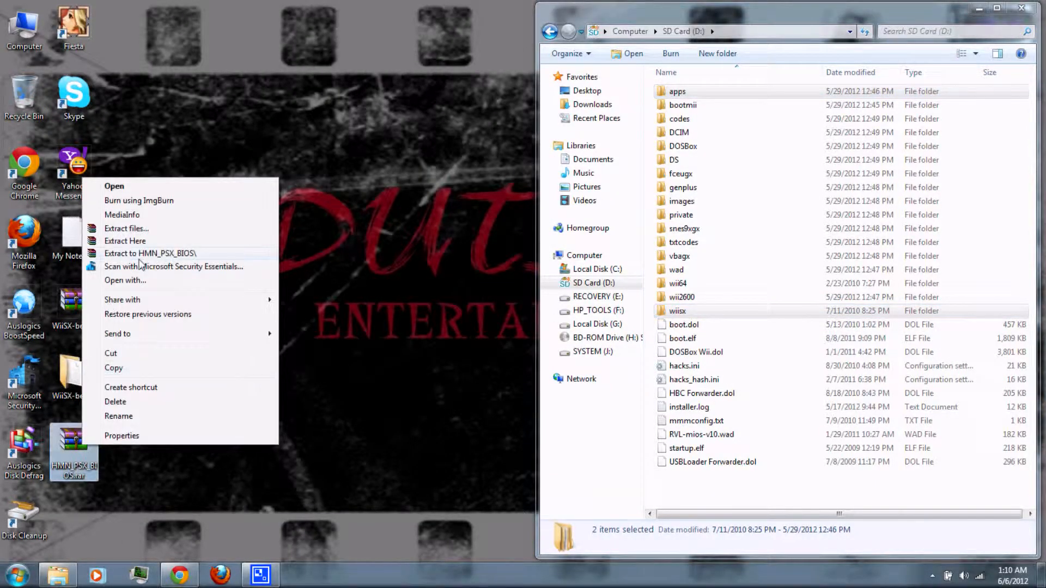
left_click(125, 241)
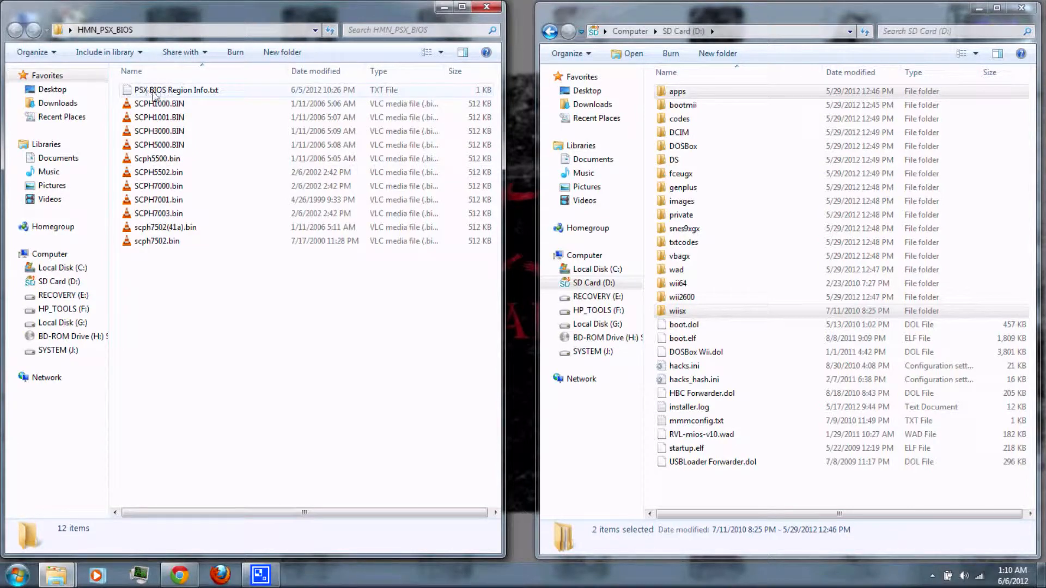
mouse_move(204, 93)
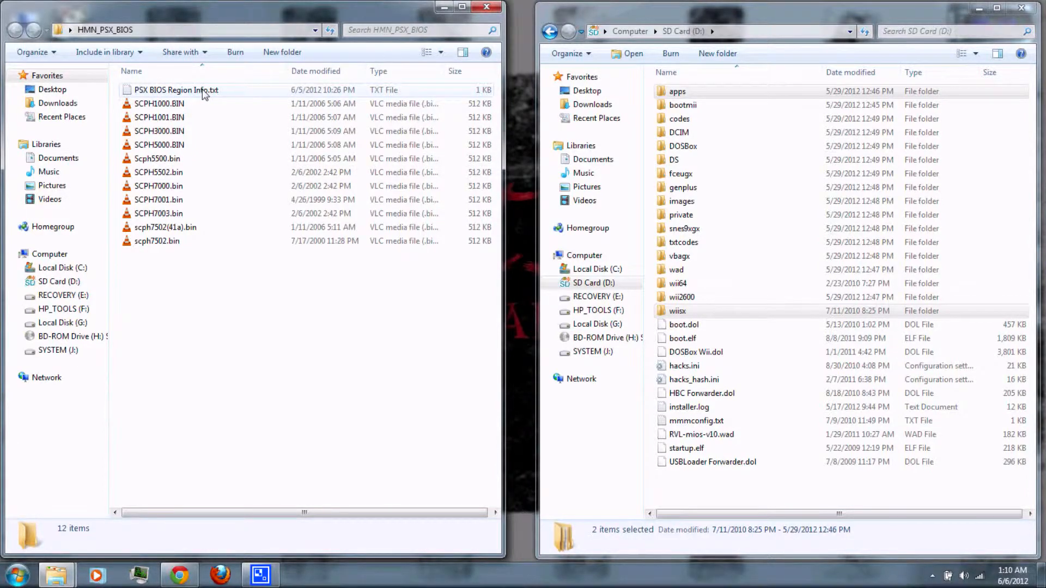
double_click(176, 90)
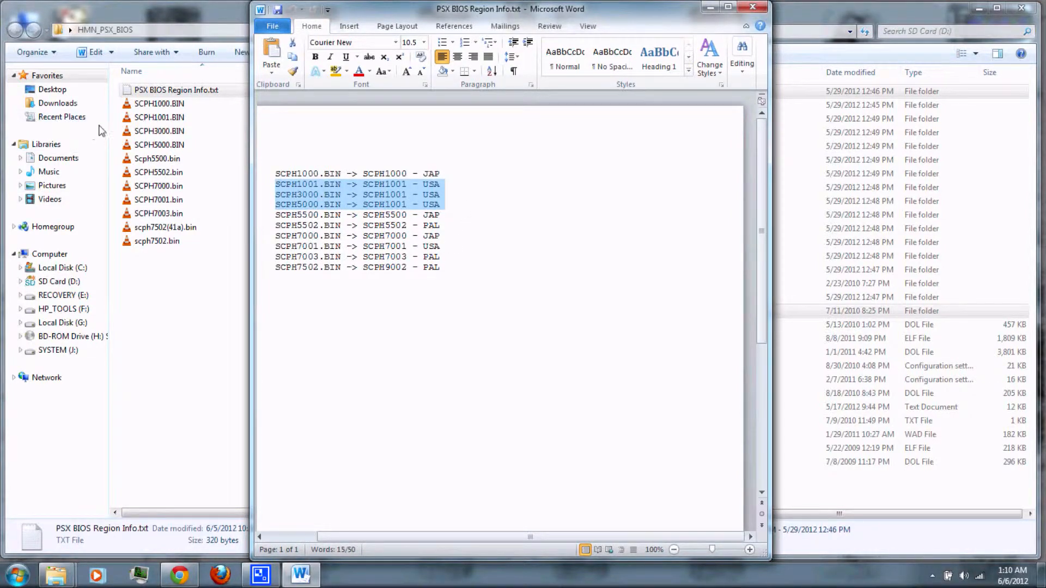
Copy the four USA BIOS files SCPH1001, 3000, 5000 and 7001.BIN.
left_click(158, 116)
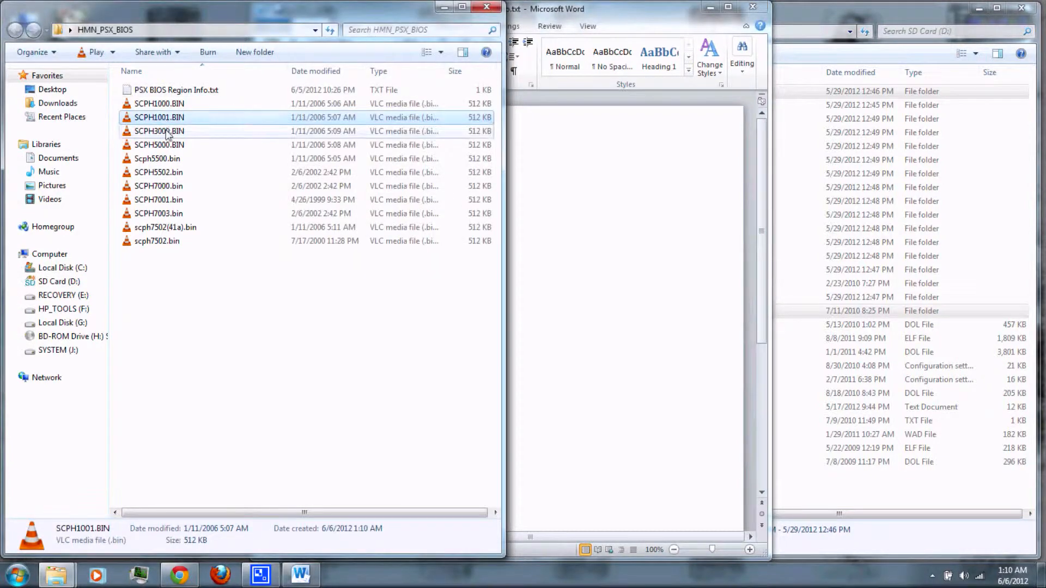
left_click(159, 144)
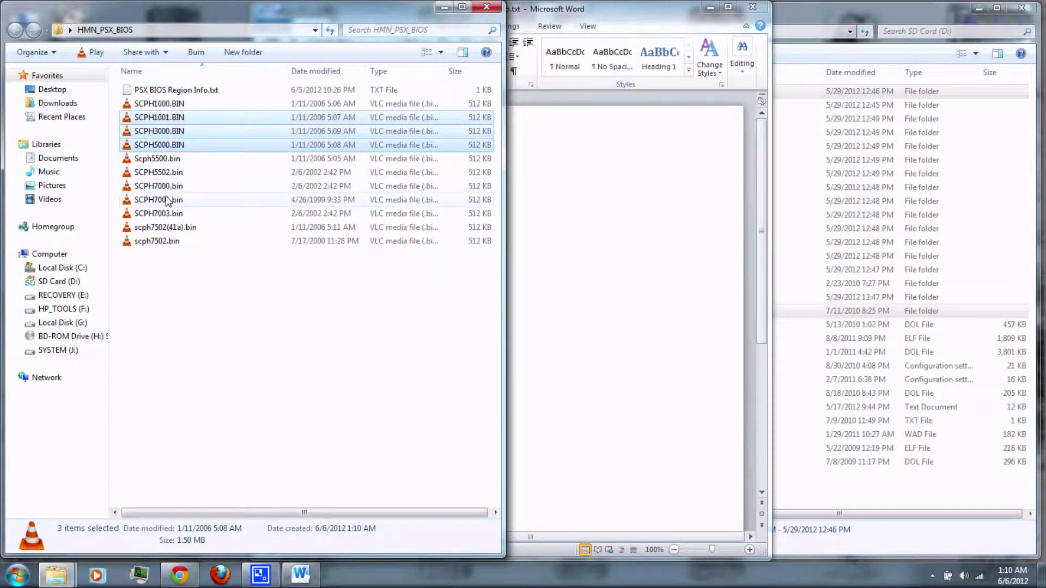
right_click(158, 200)
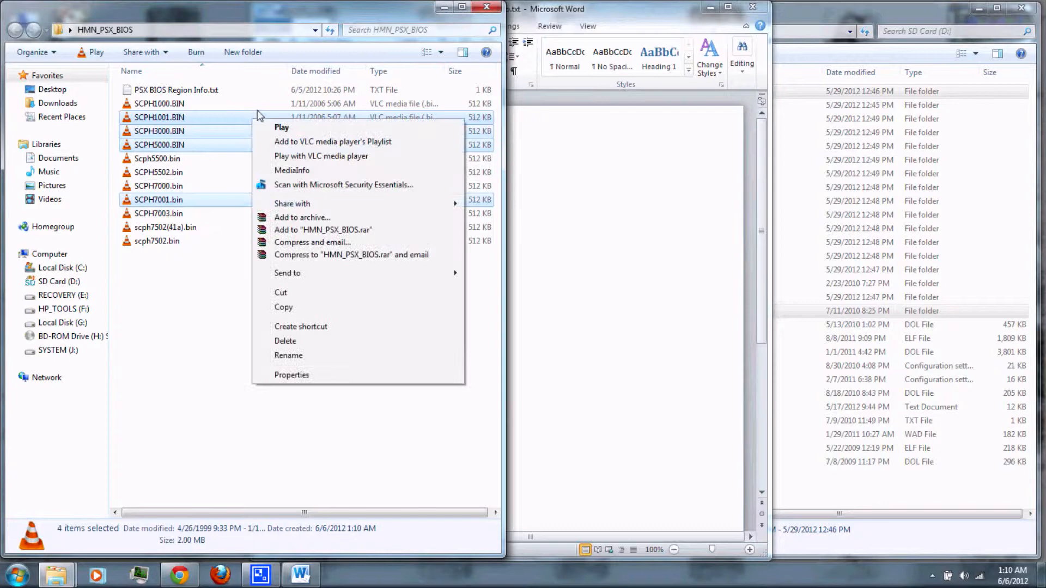
left_click(334, 433)
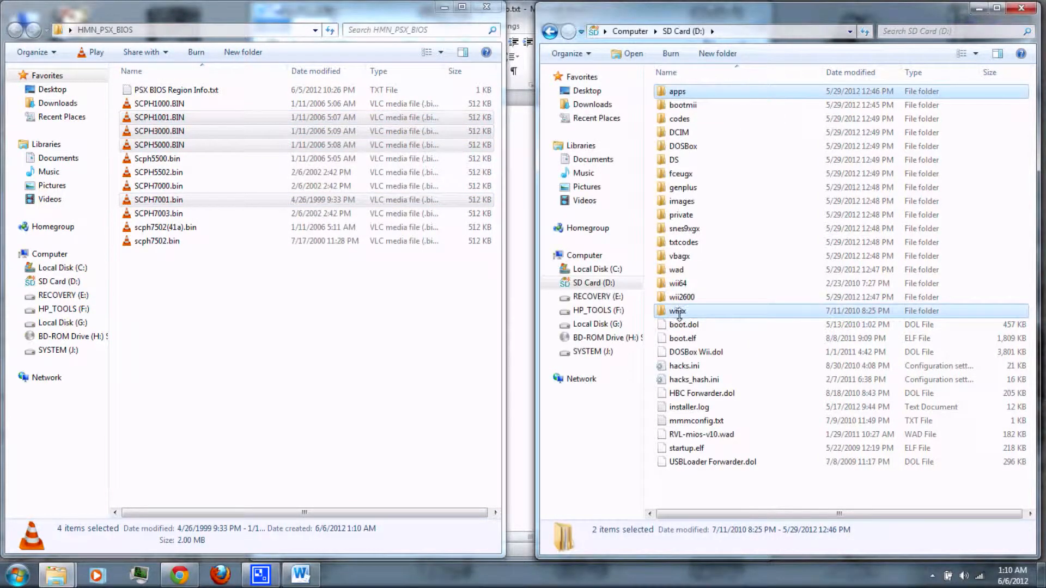
Paste the BIOS files into the SD card's wiisx\bios folder, replacing existing copies.
double_click(678, 311)
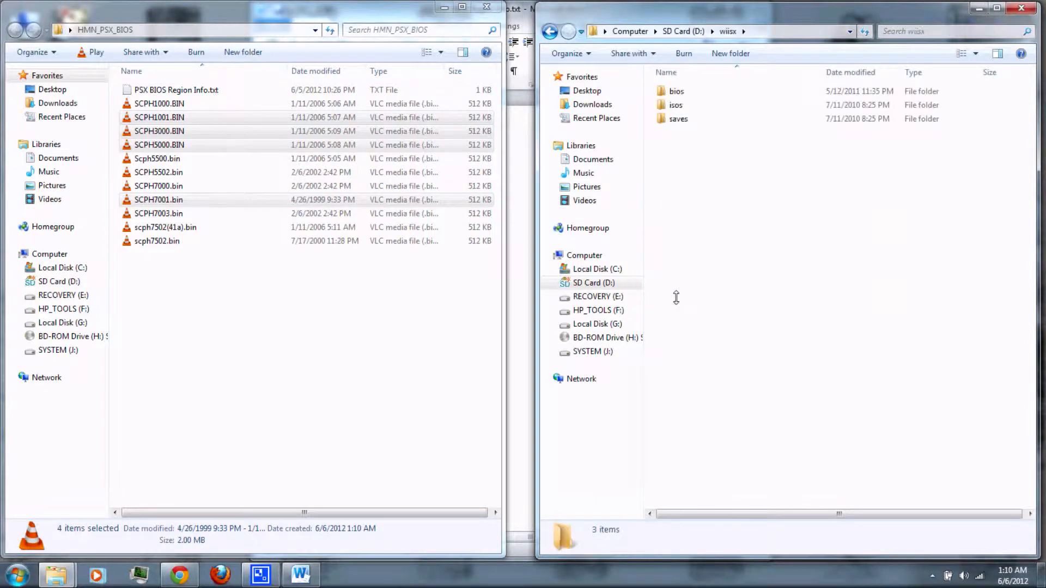
double_click(675, 91)
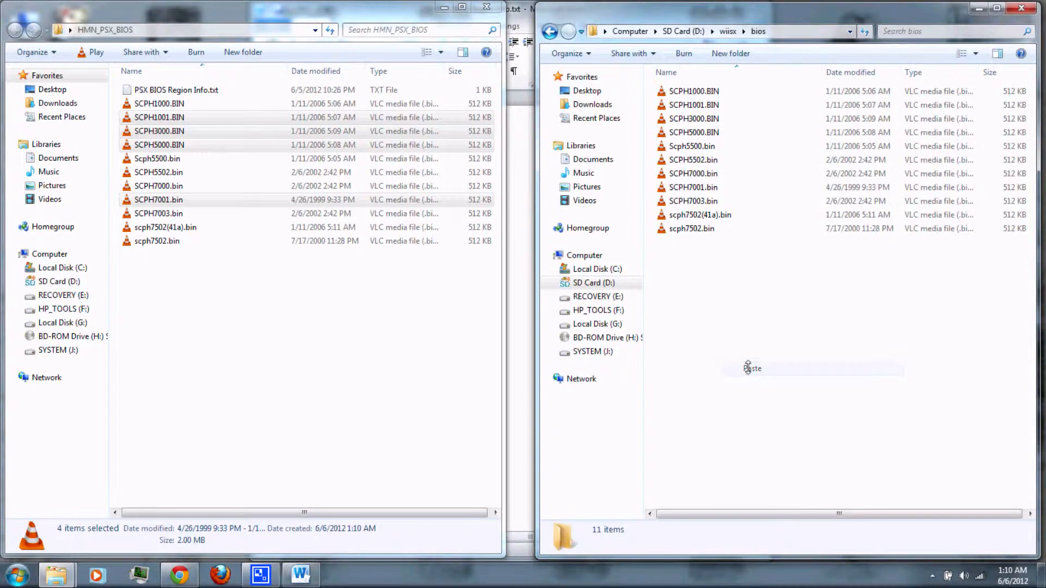
left_click(752, 368)
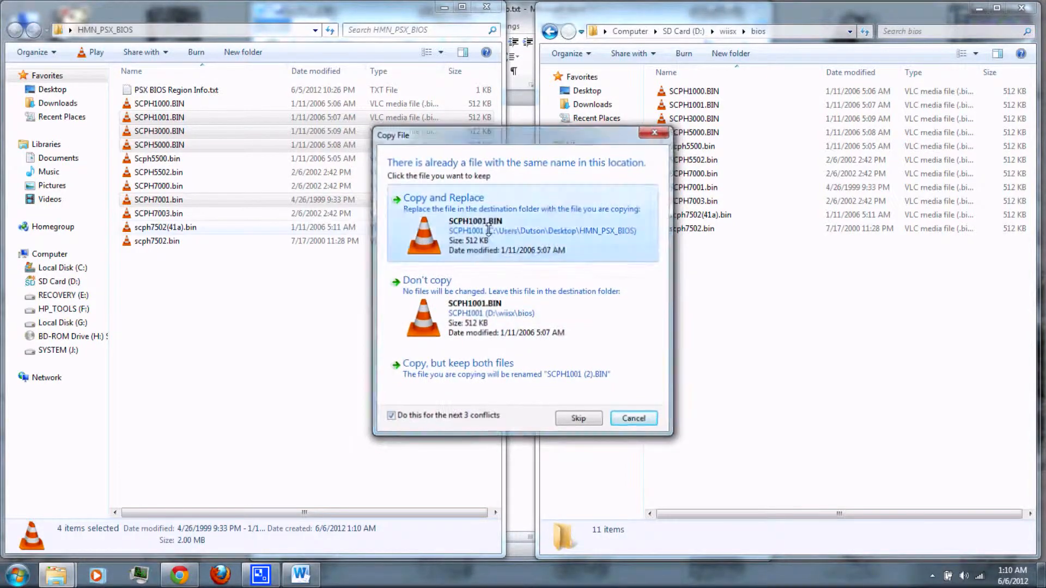
left_click(443, 197)
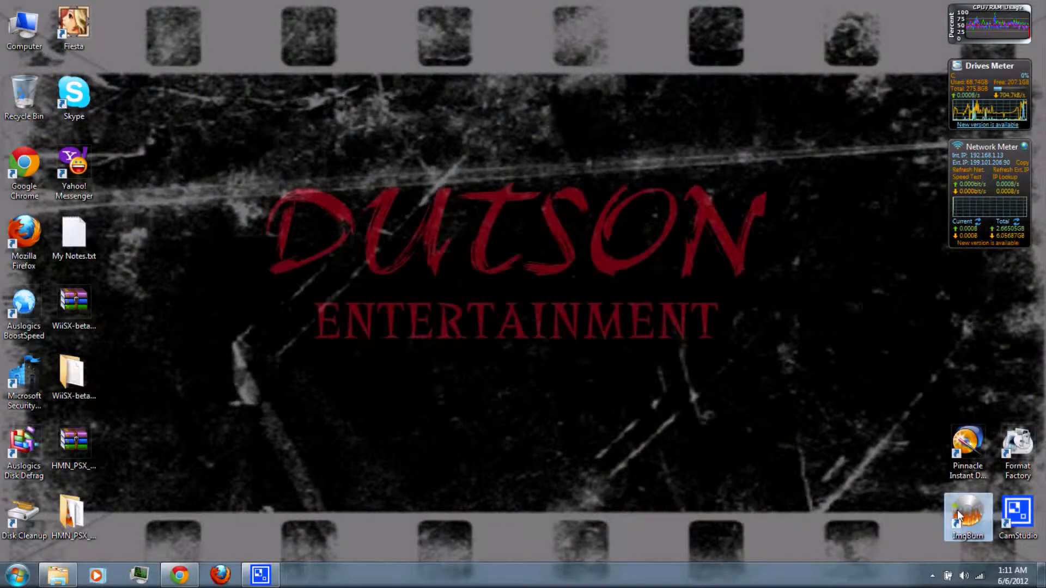
mouse_move(969, 517)
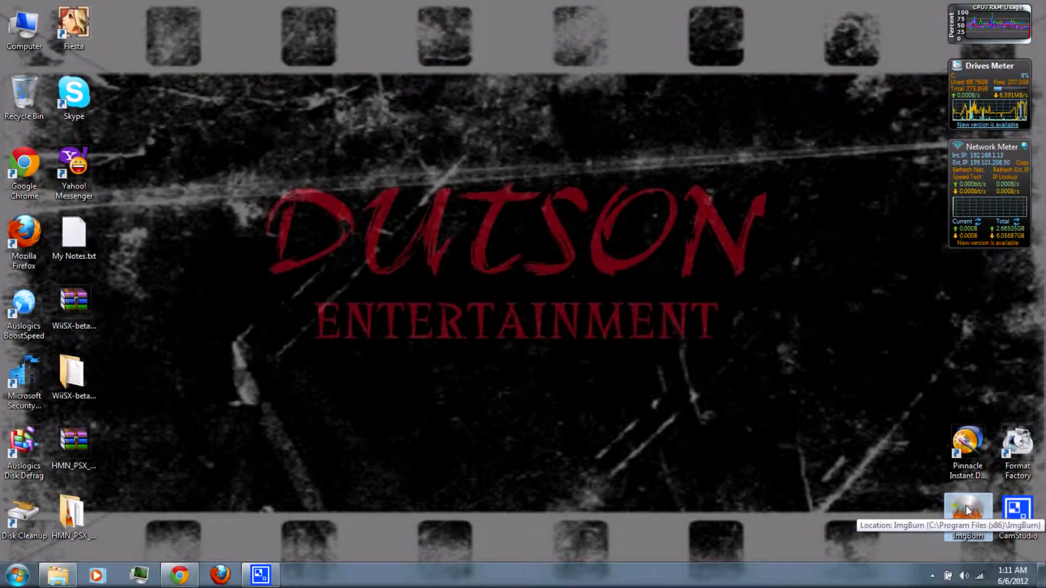
Launch ImgBurn from its desktop shortcut.
double_click(968, 516)
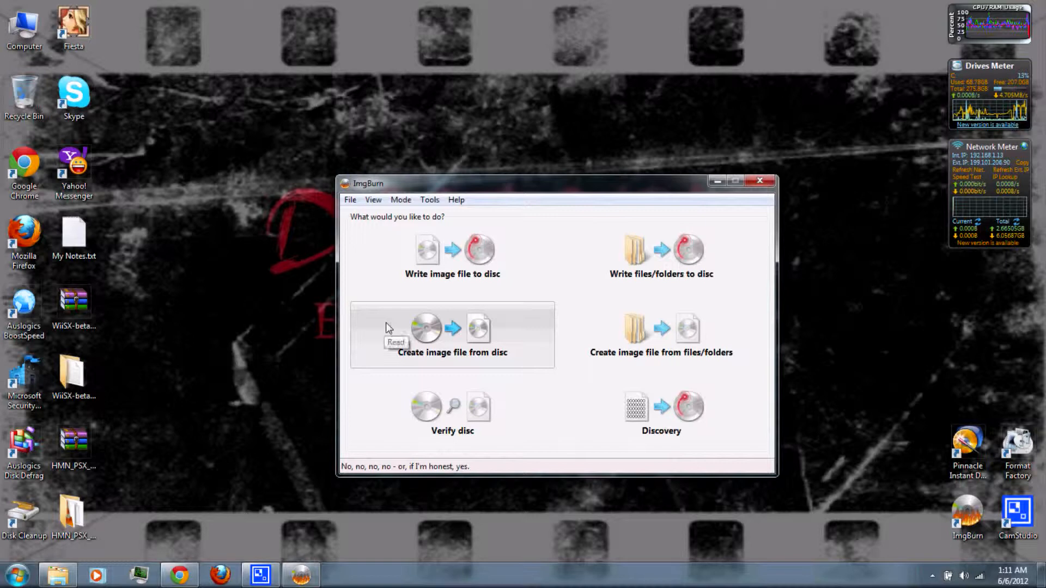
Choose Create image file from disc with the hp BDDVDRW CT21L (H:) drive as source.
left_click(452, 333)
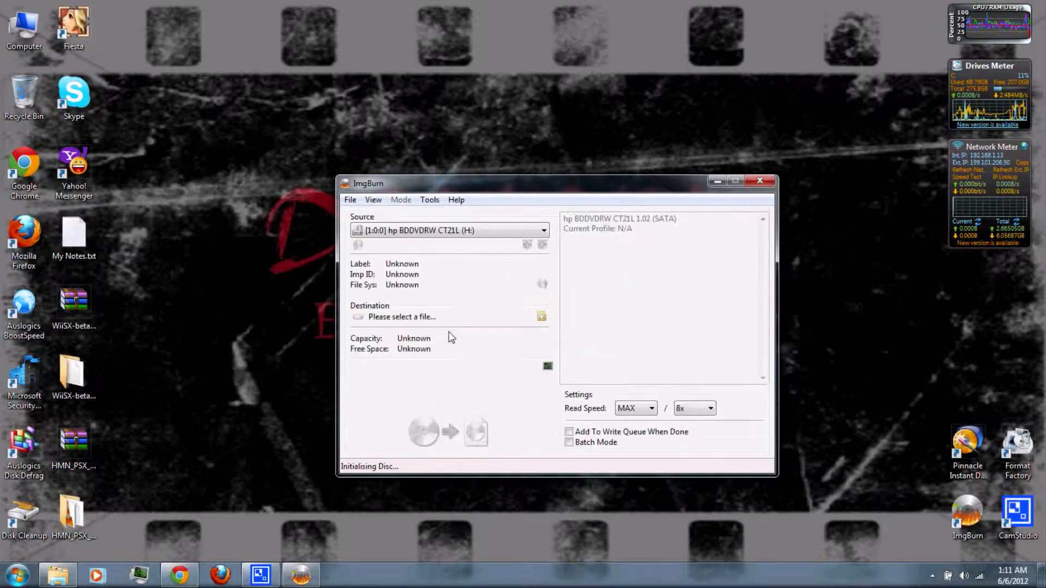
mouse_move(451, 350)
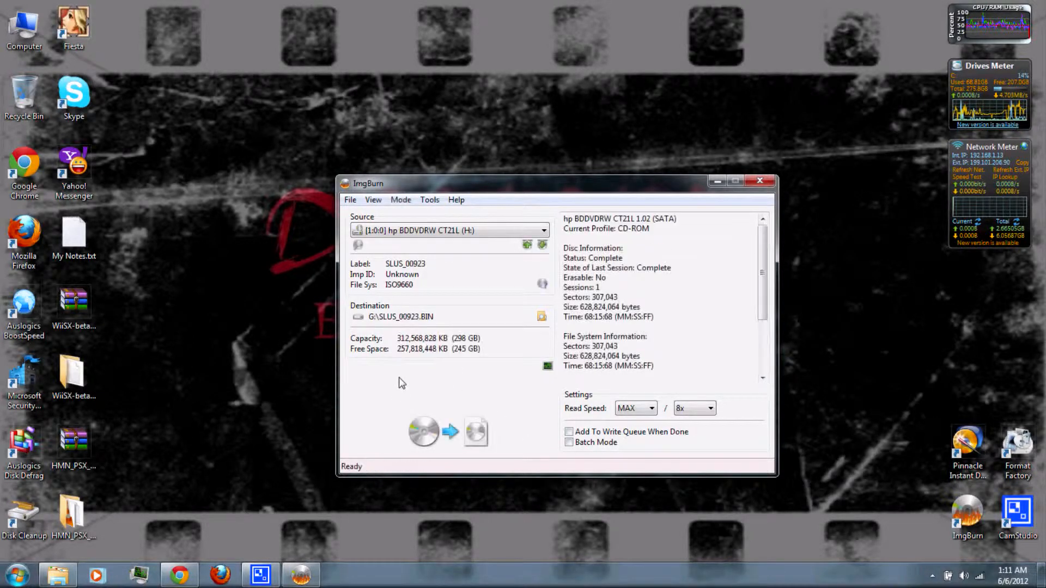
left_click(543, 230)
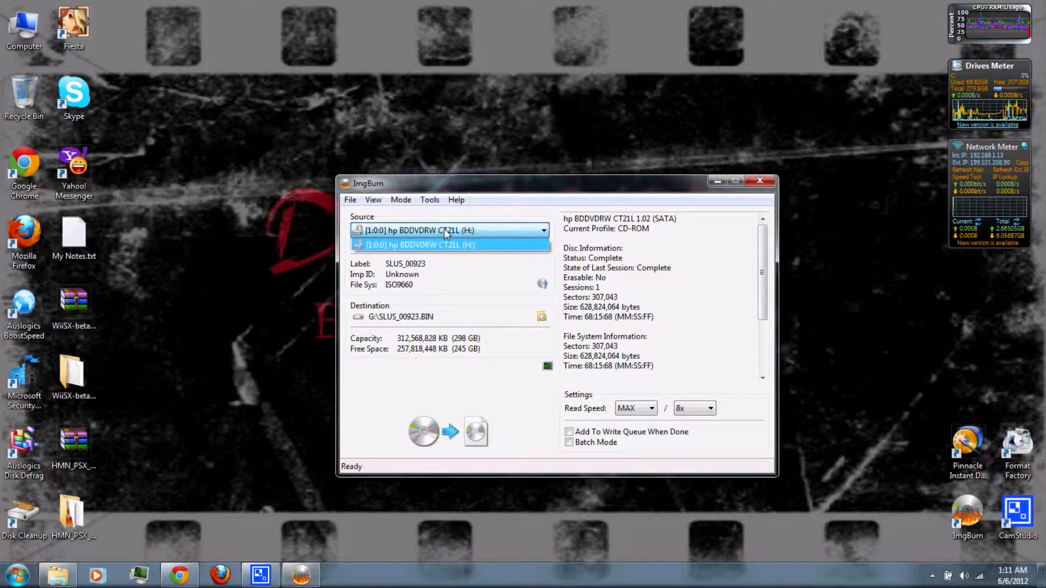
left_click(418, 245)
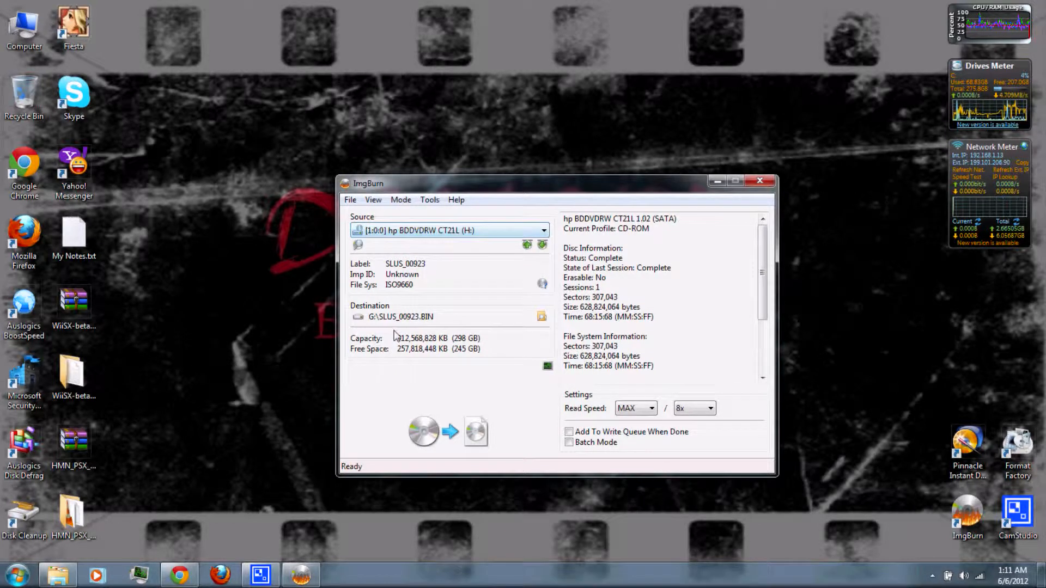
mouse_move(542, 317)
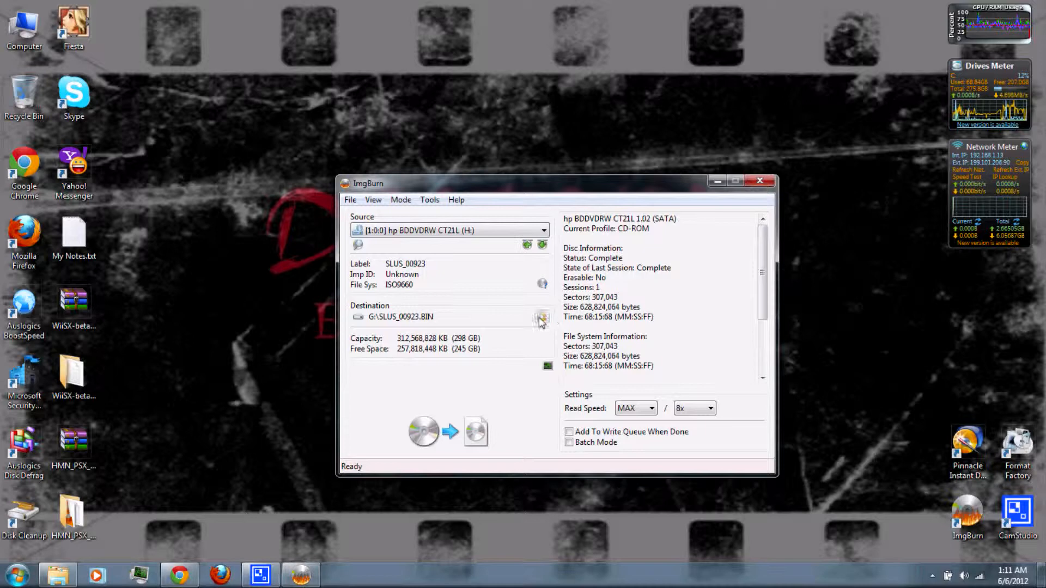
Set the image destination to Desktop\Resident Evil 3 Nemesis.bin.
left_click(542, 317)
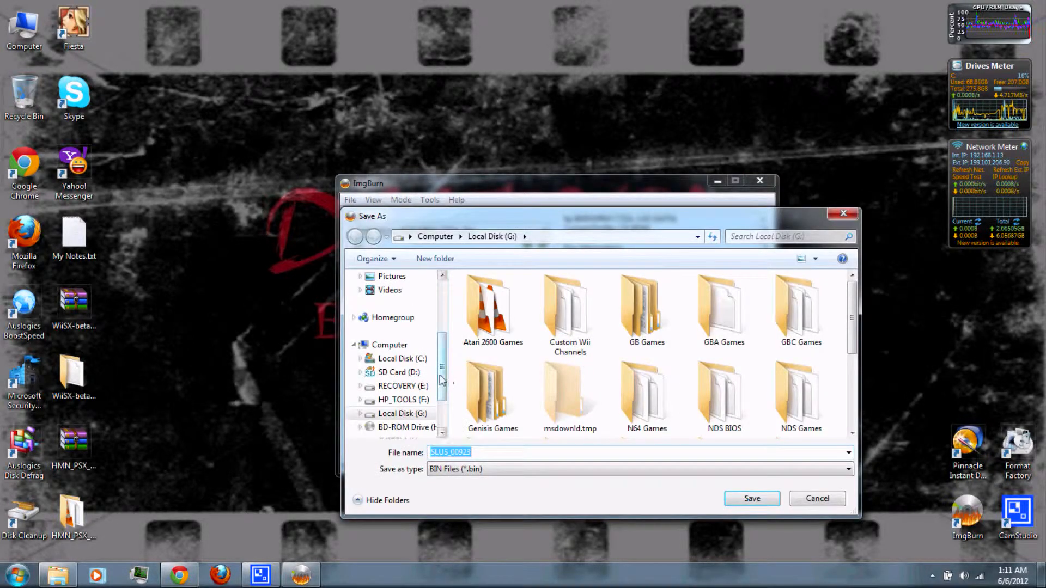
scroll("up", 3)
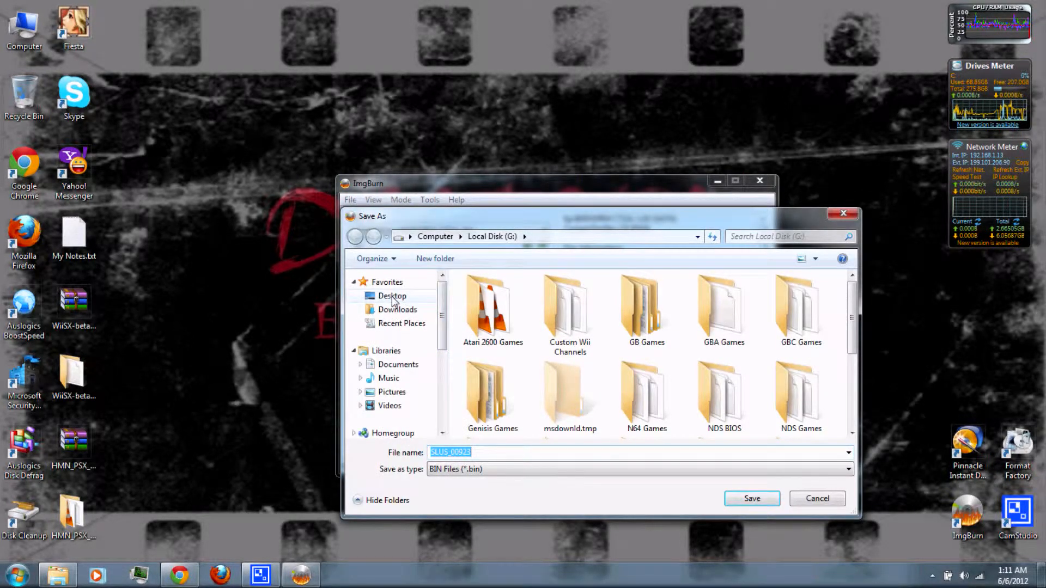
left_click(393, 295)
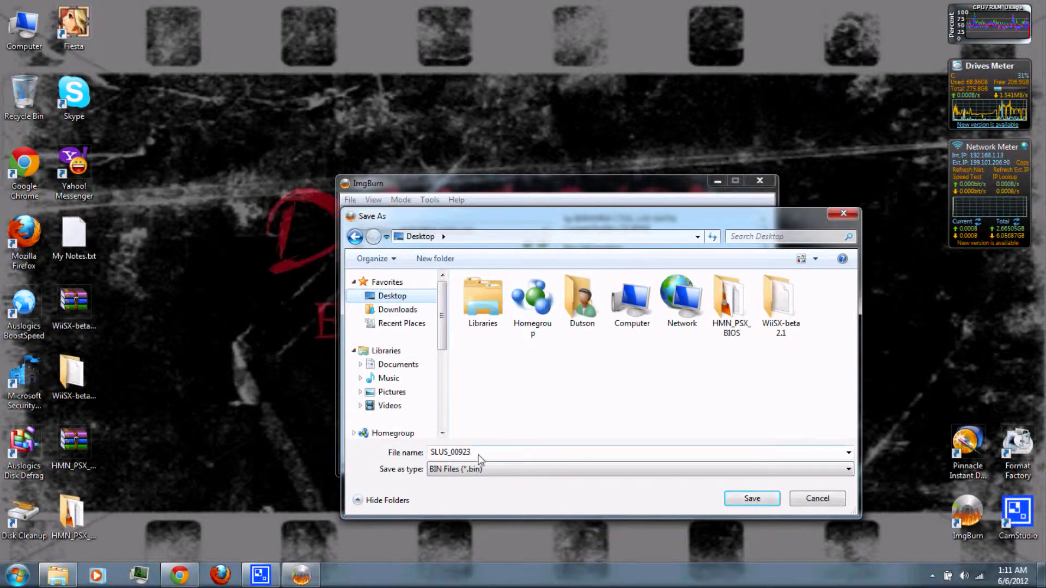
triple_click(451, 452)
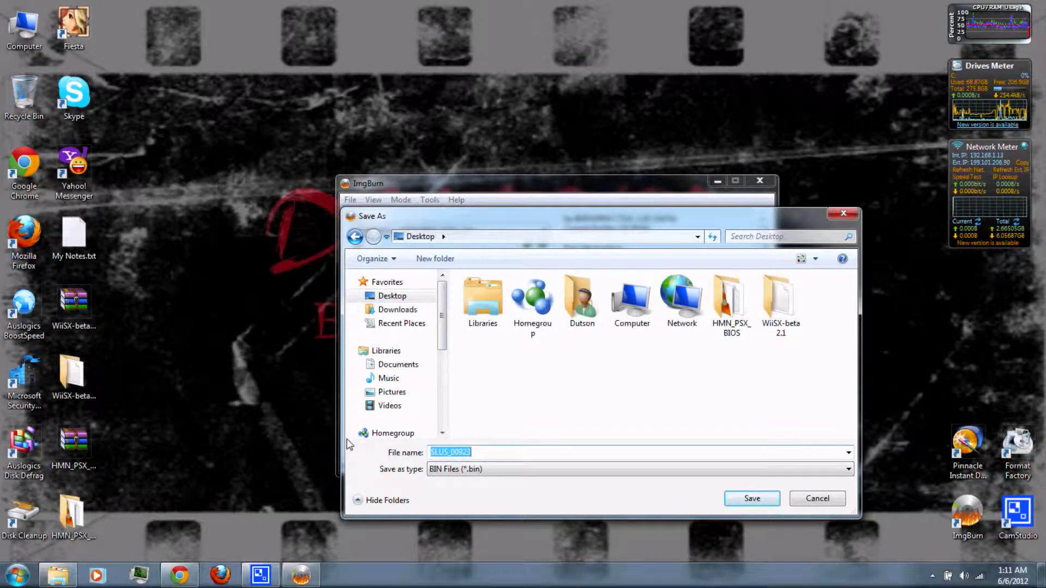
type("Resident Evil 3 Ne")
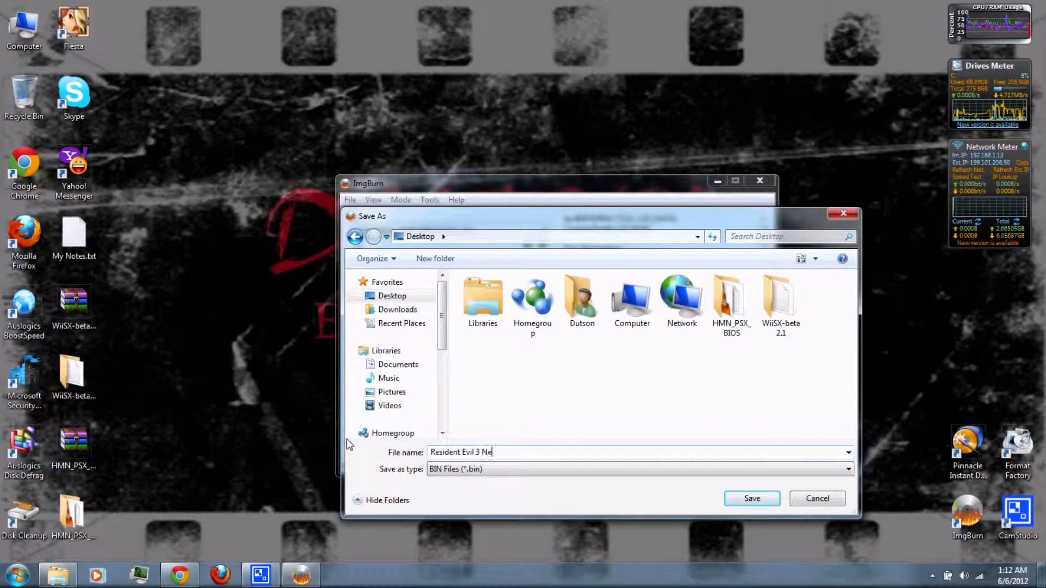
type("mesis")
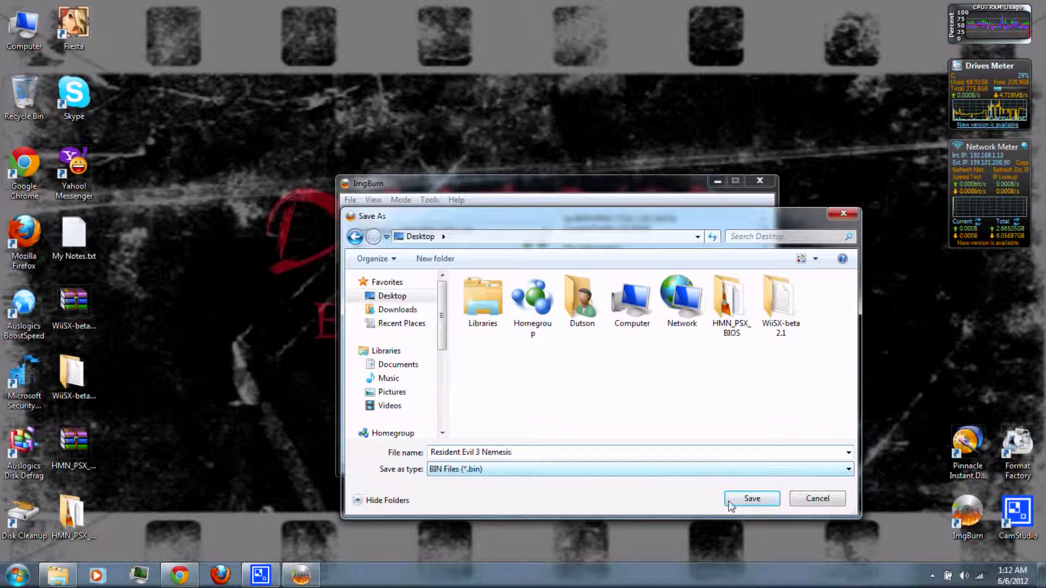
left_click(751, 498)
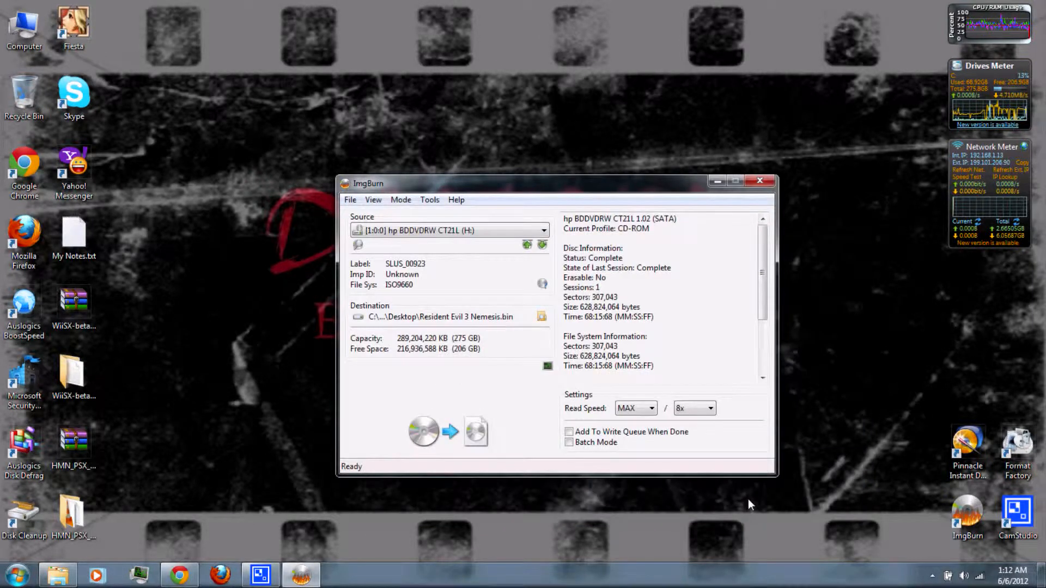
mouse_move(690, 491)
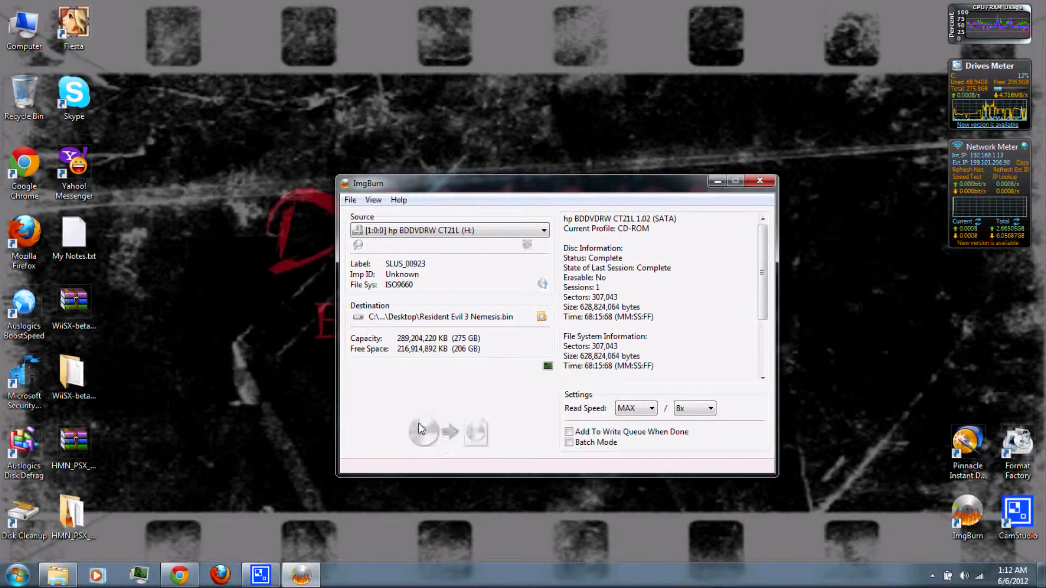
Read the SLUS_00923 disc until ImgBurn reports Operation Successfully Completed.
left_click(422, 431)
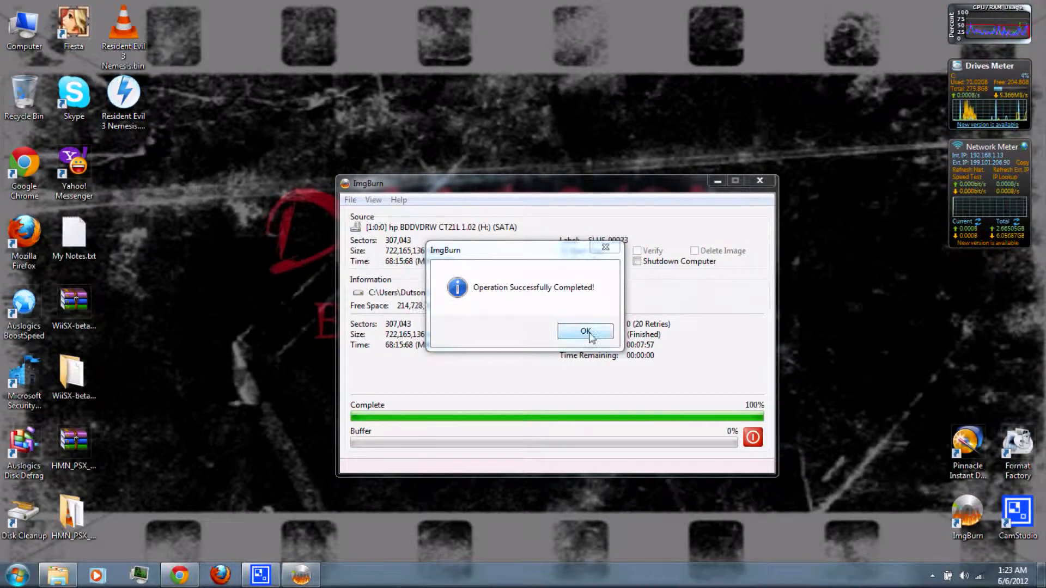
Dismiss the rip success message and close ImgBurn.
left_click(585, 332)
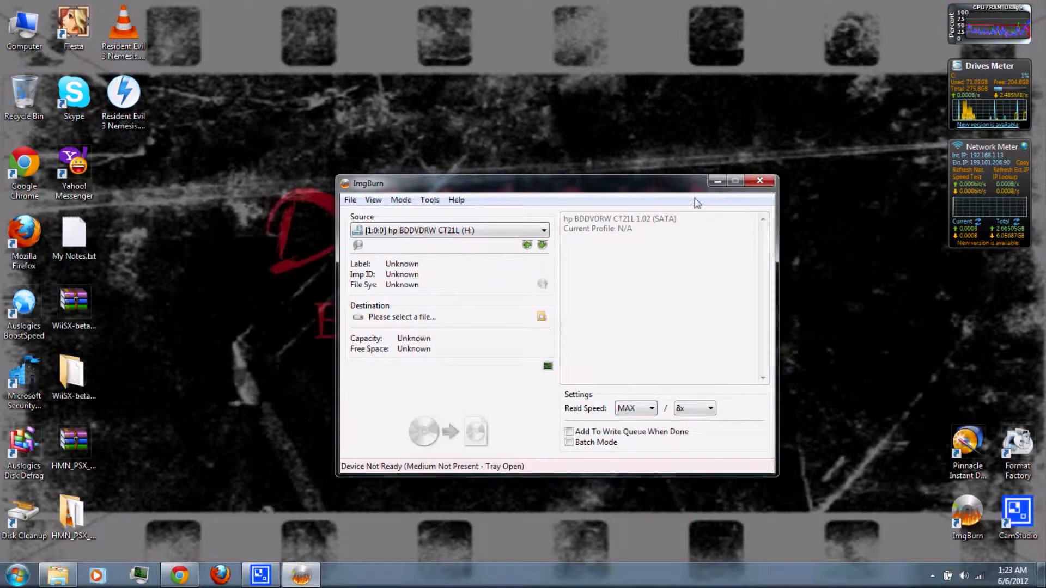
left_click(760, 181)
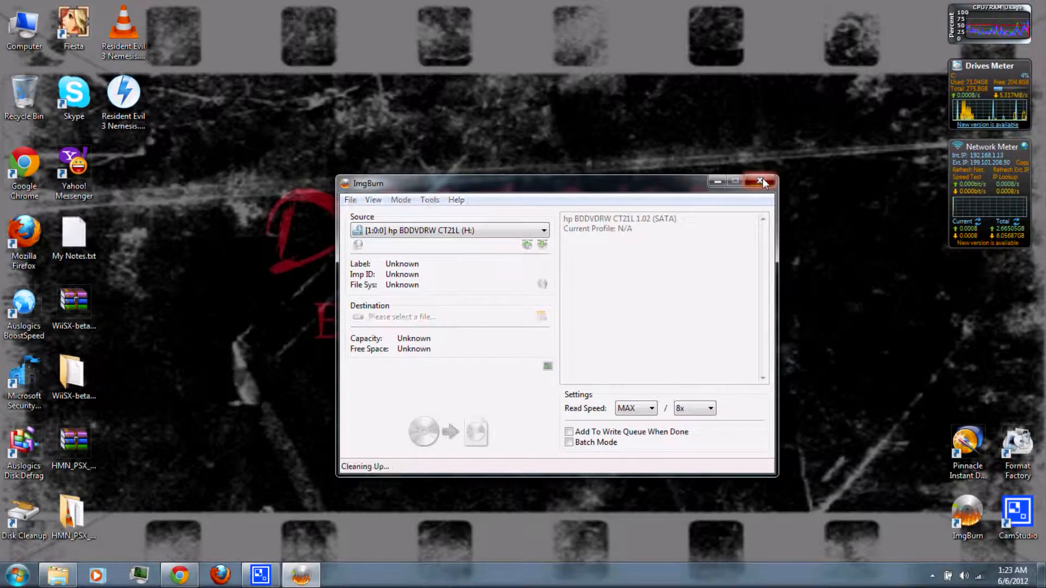
left_click(761, 182)
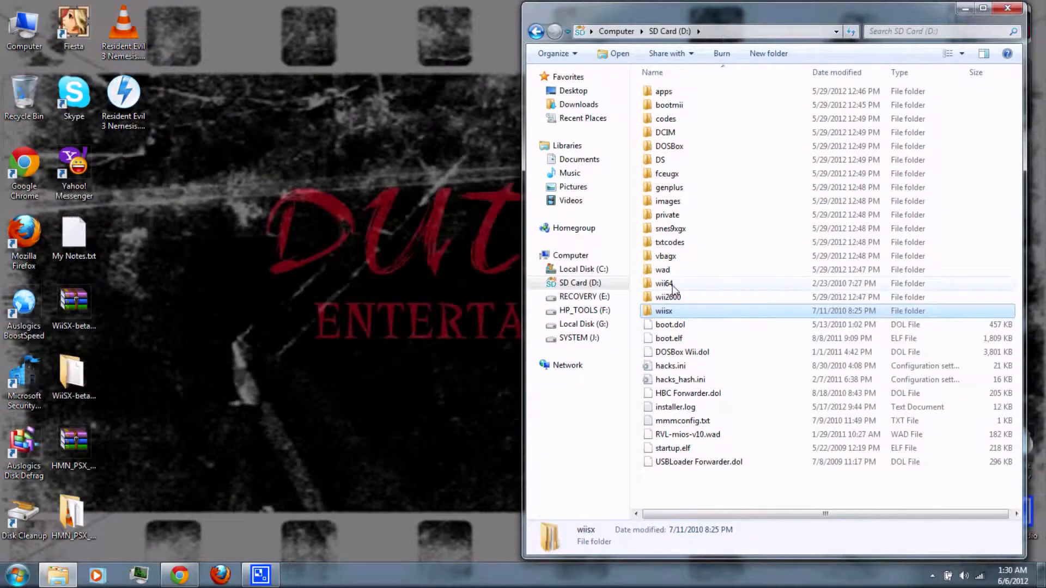
Place Resident Evil 3 Nemesis.bin in the SD card's wiisx/isos folder and close Explorer.
double_click(663, 311)
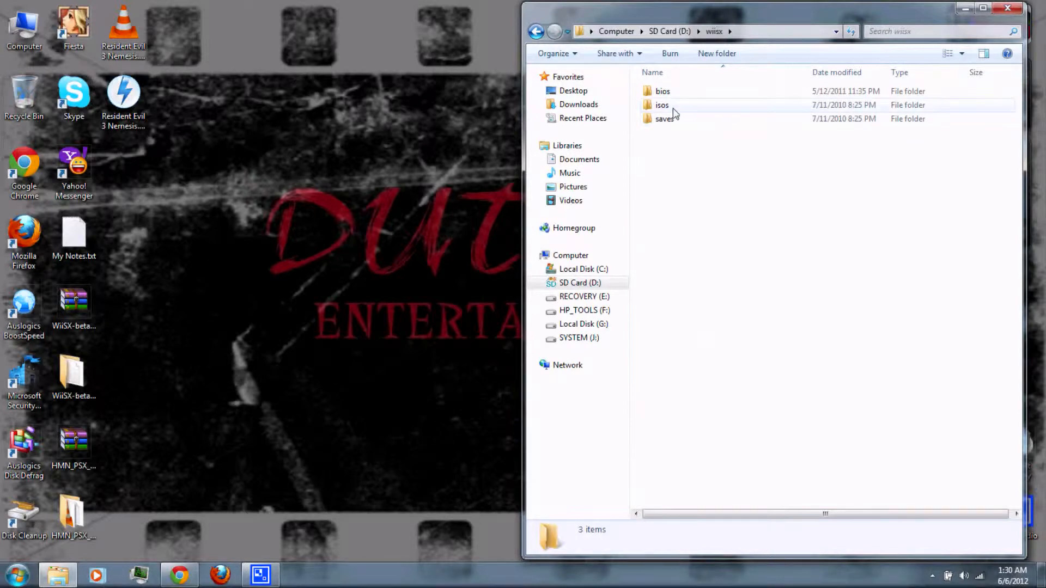
double_click(661, 104)
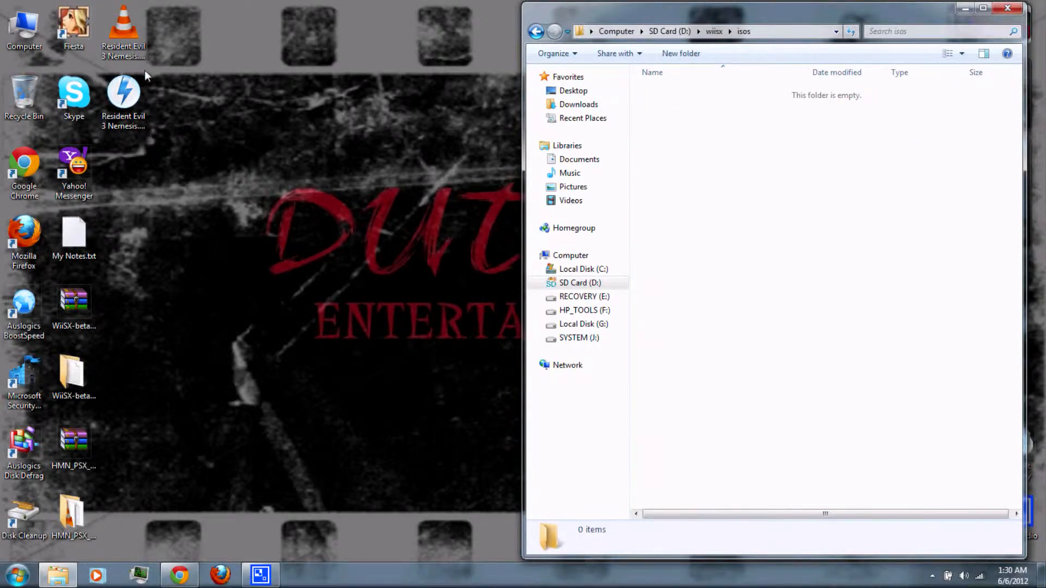
mouse_move(124, 26)
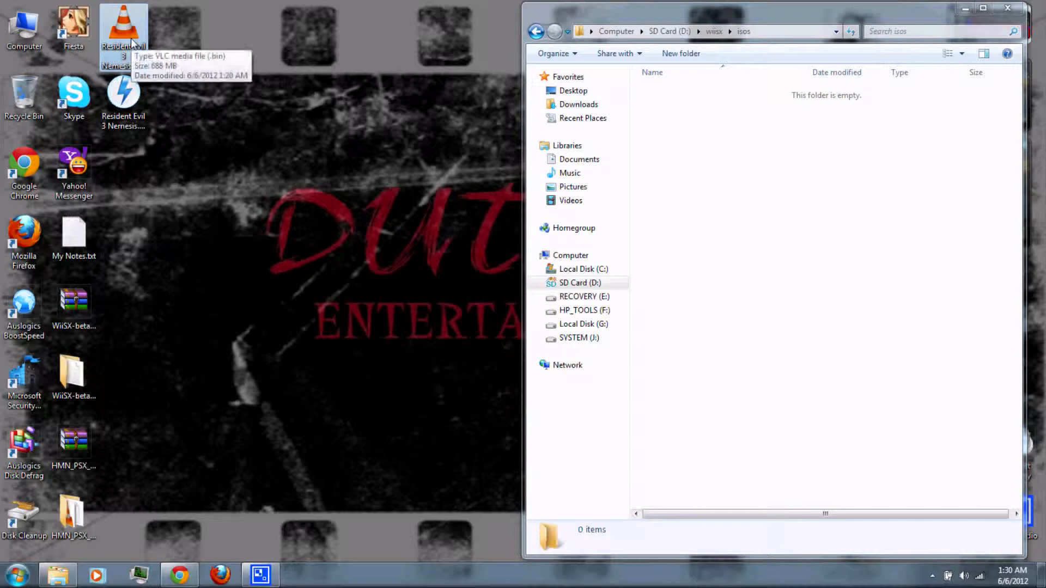
mouse_move(169, 58)
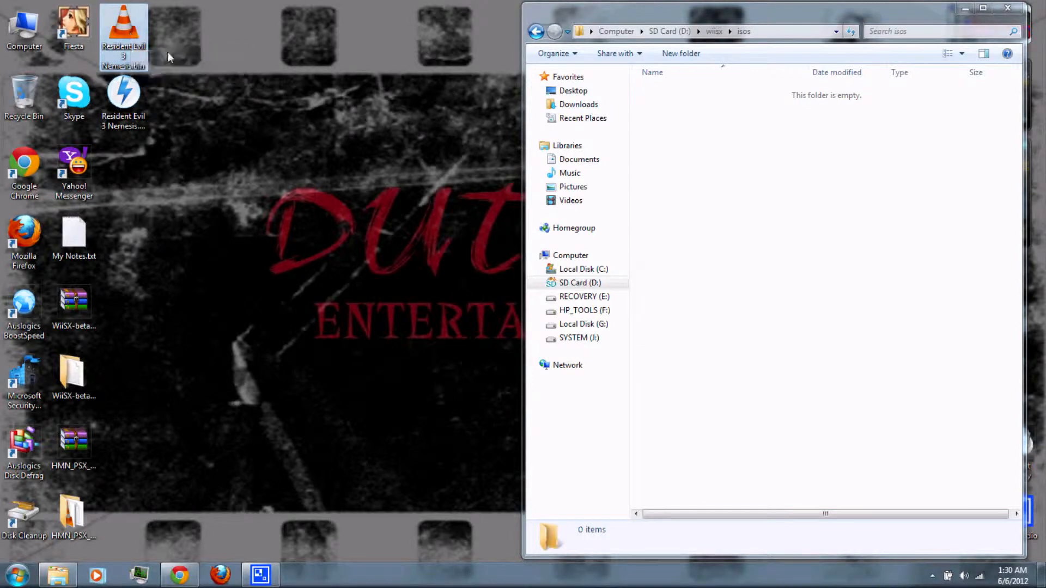
mouse_move(140, 50)
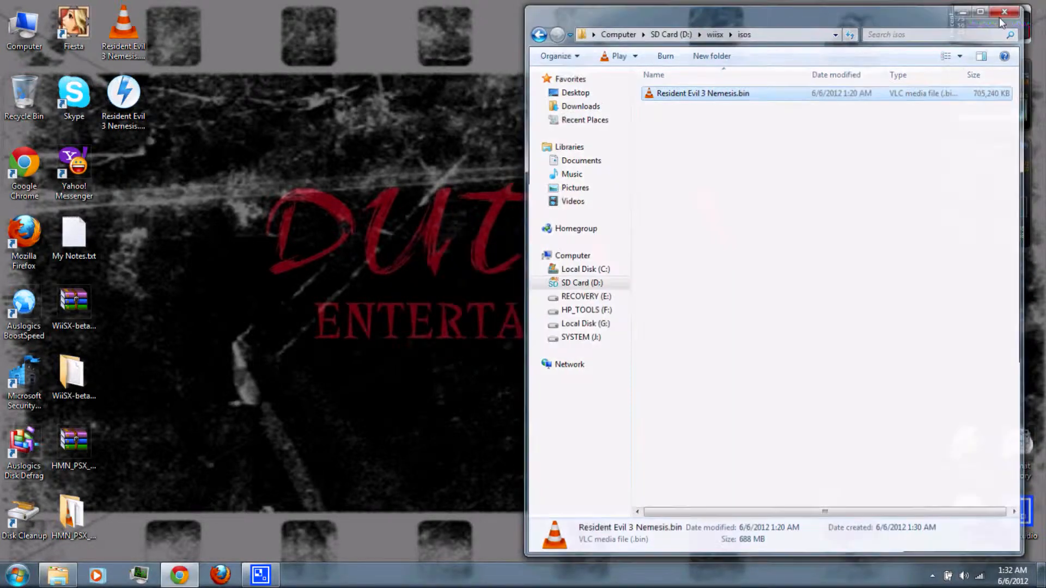
left_click(1004, 12)
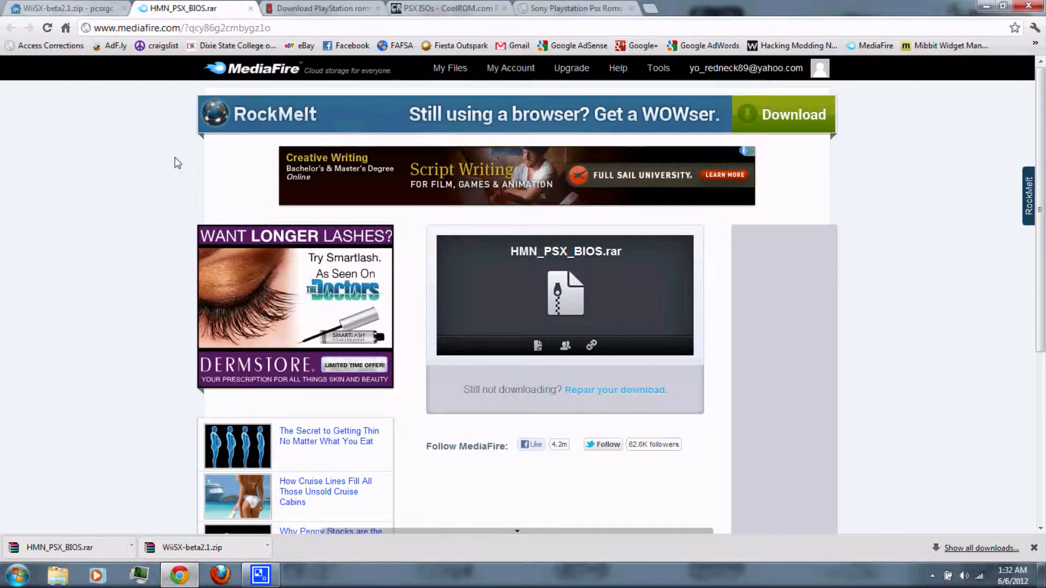
Switch through the romhustler, CoolROM and DopeROMs PSX tabs, ending on DopeROMs.
left_click(320, 8)
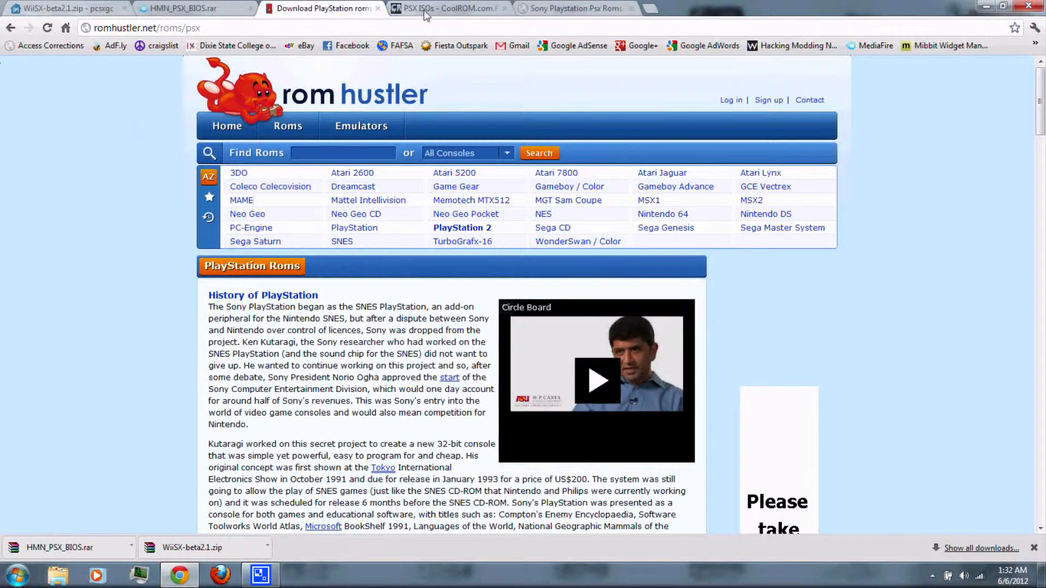
left_click(447, 8)
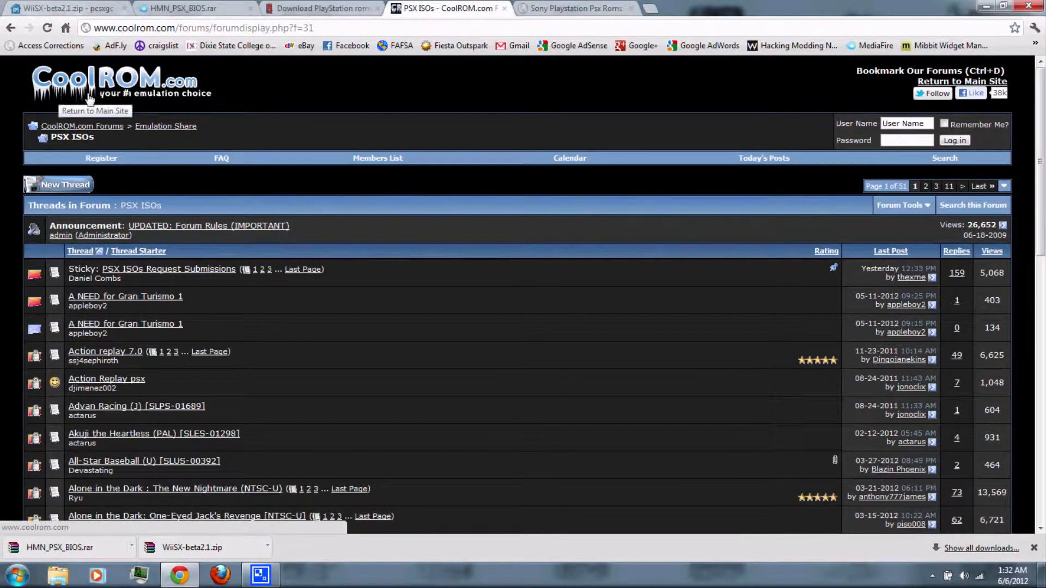
left_click(572, 9)
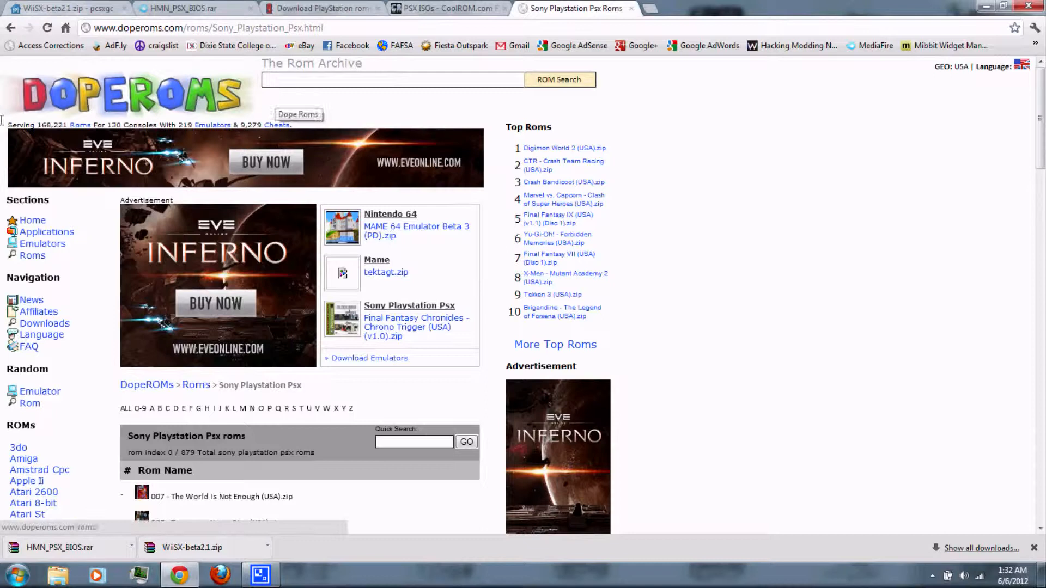